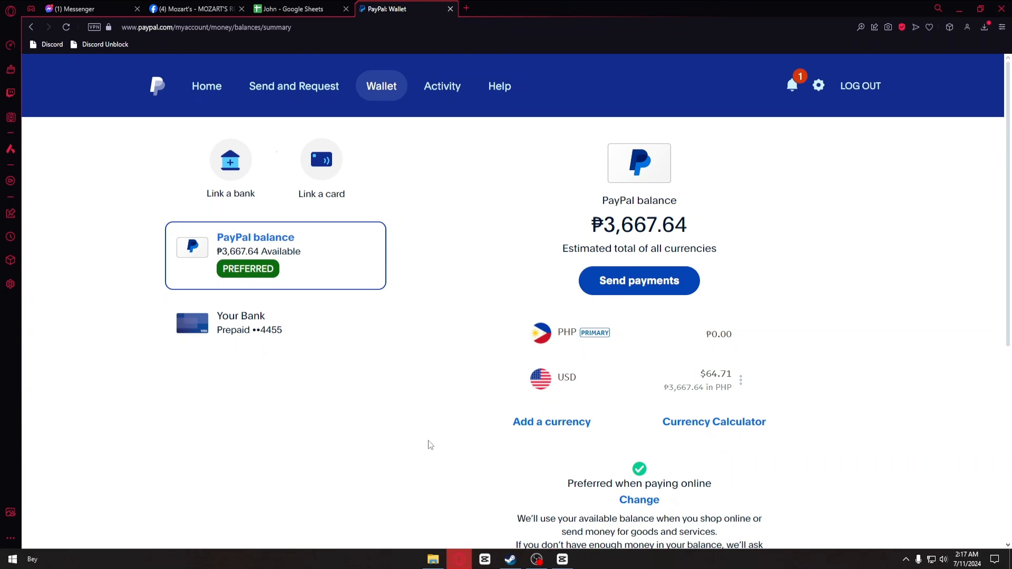
mouse_move(380, 85)
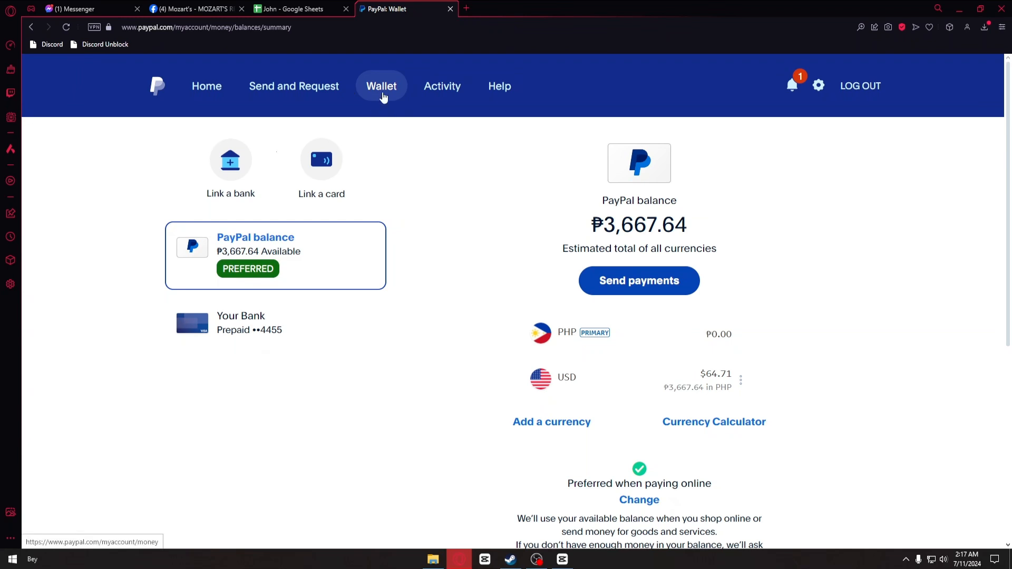
mouse_move(230, 177)
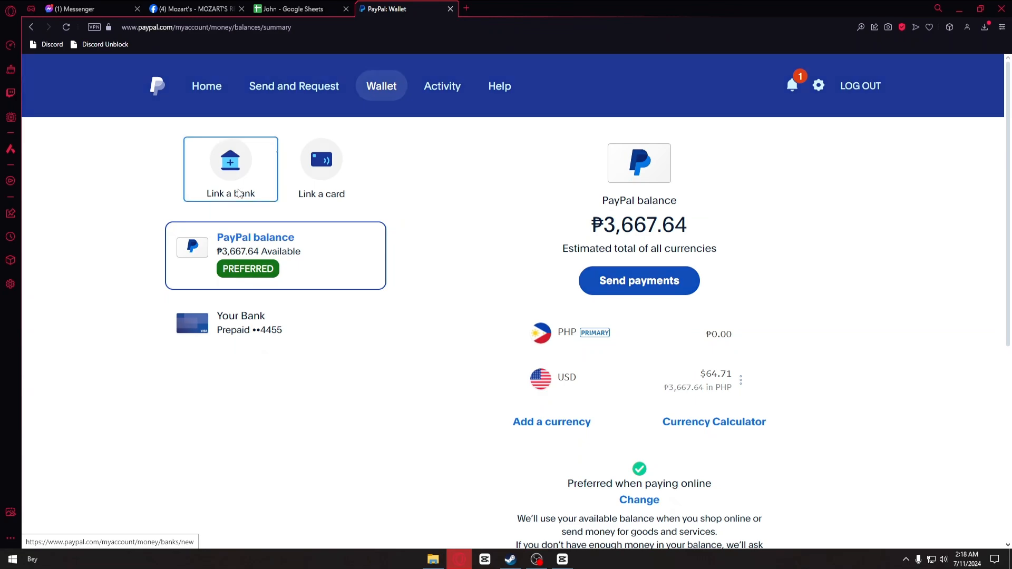
Start linking a new bank account from the Wallet page, reaching the empty bank details form.
click(230, 174)
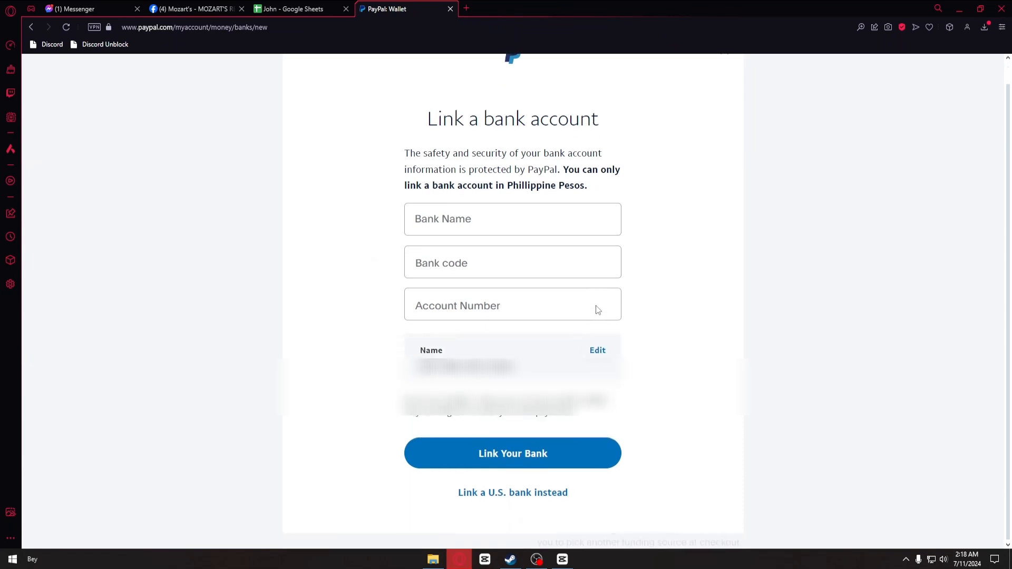
scroll(up, 3)
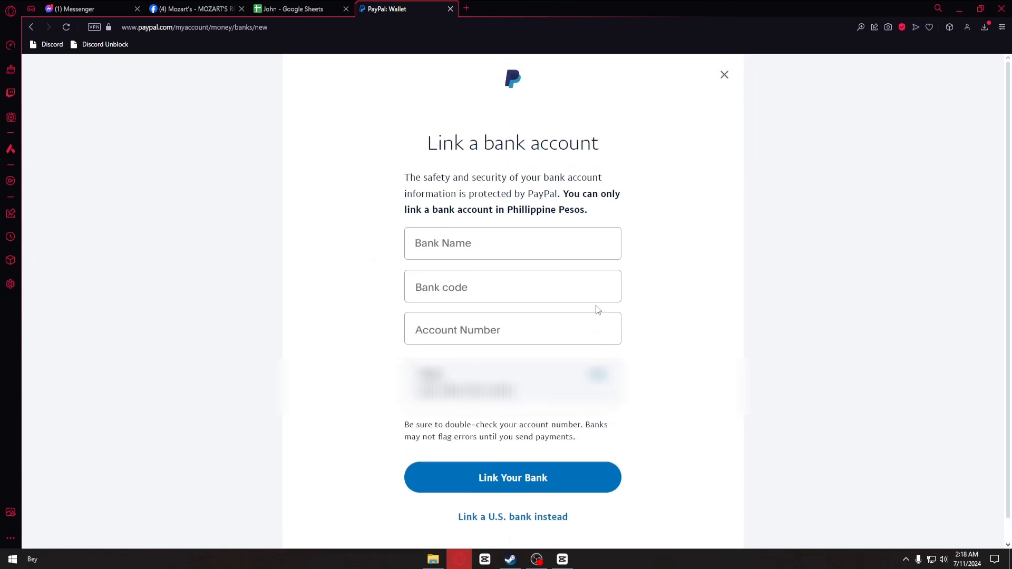
mouse_move(610, 565)
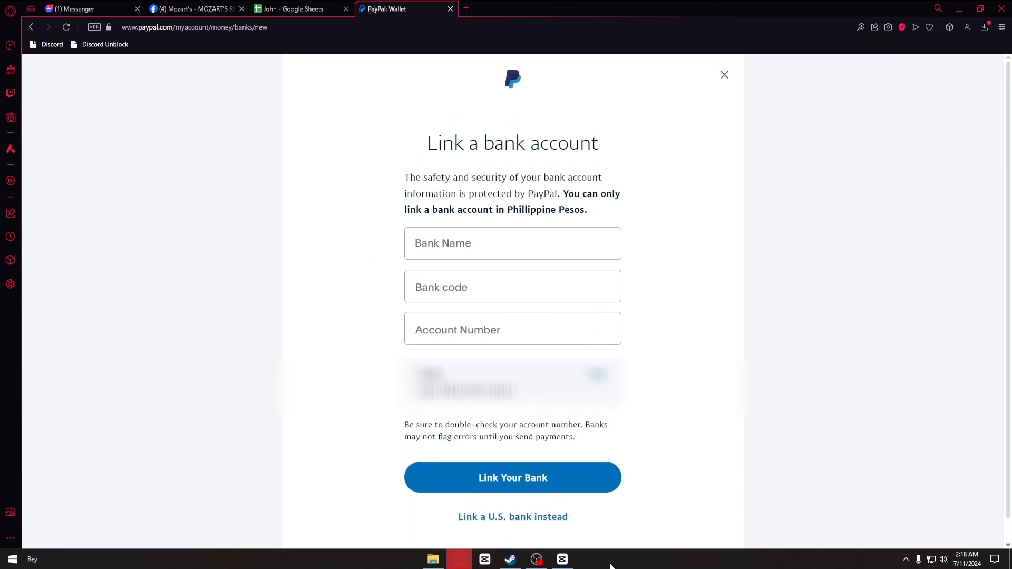